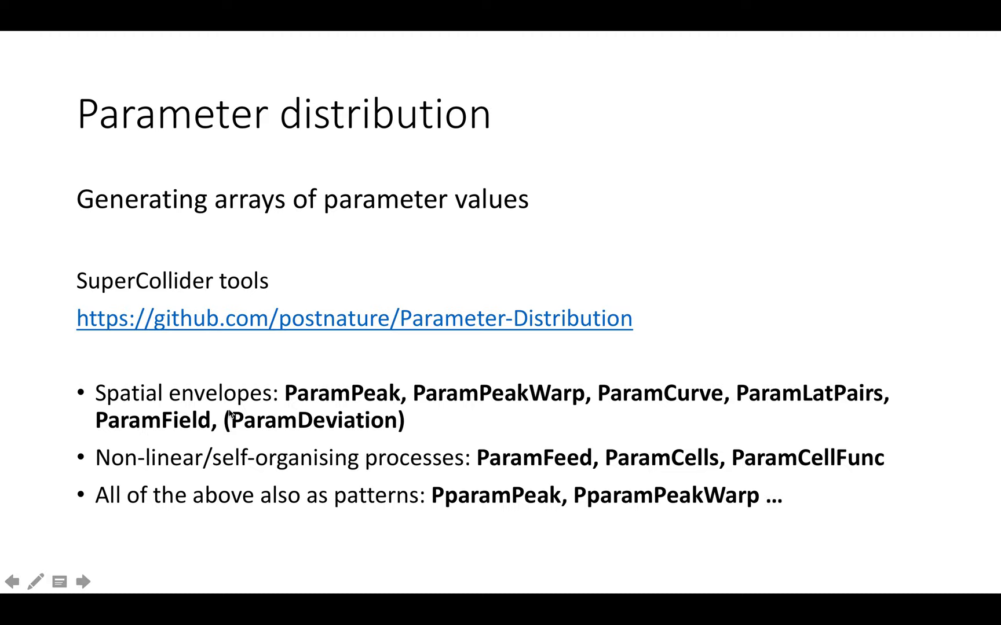
mouse_move(440, 490)
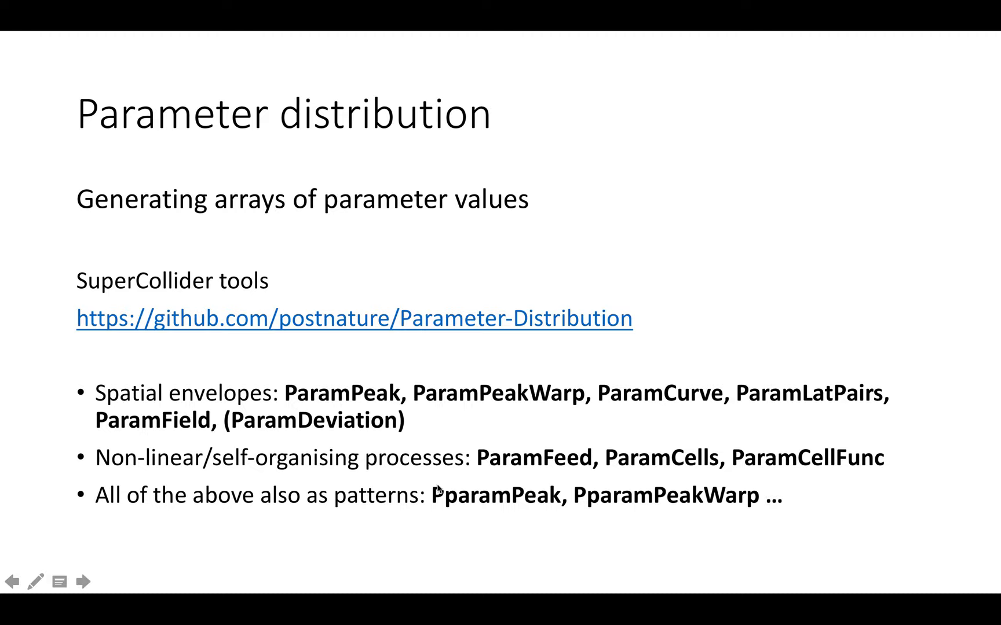
mouse_move(486, 524)
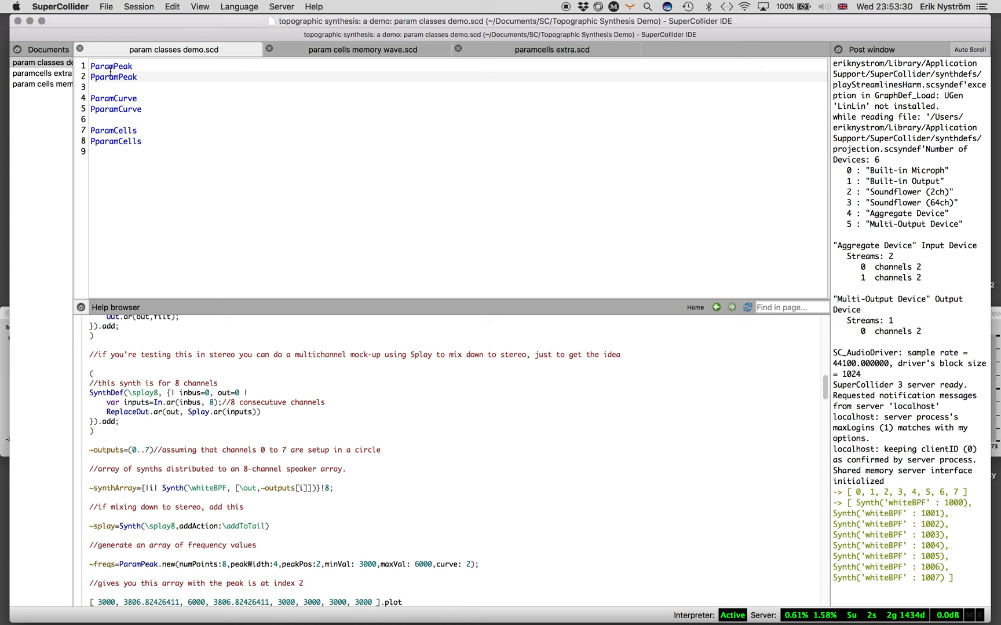
Step: Open the ParamPeak help page and read down to its Examples section
left_click(109, 66)
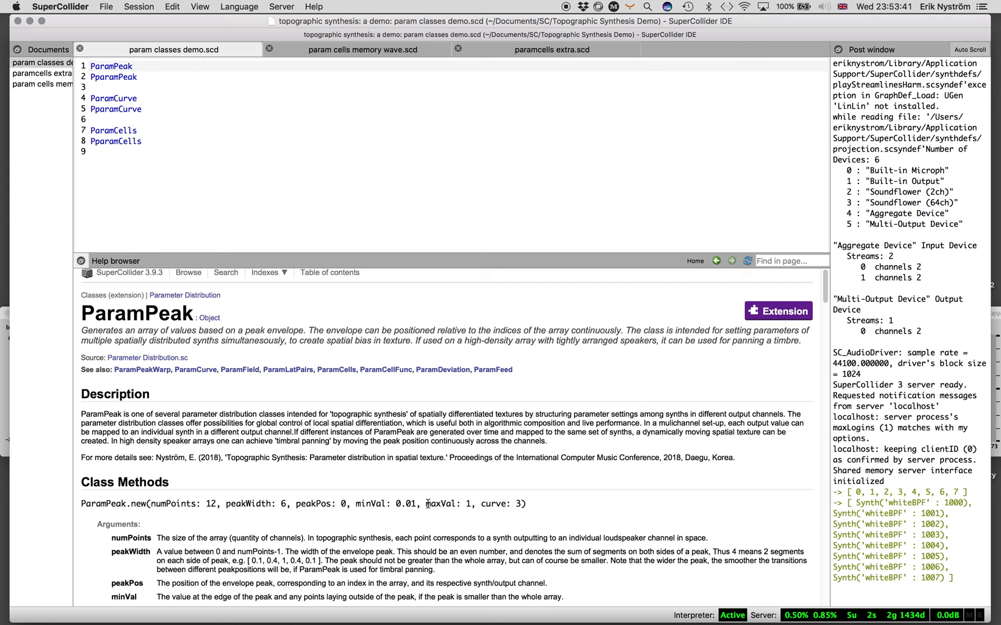
scroll("down", 3)
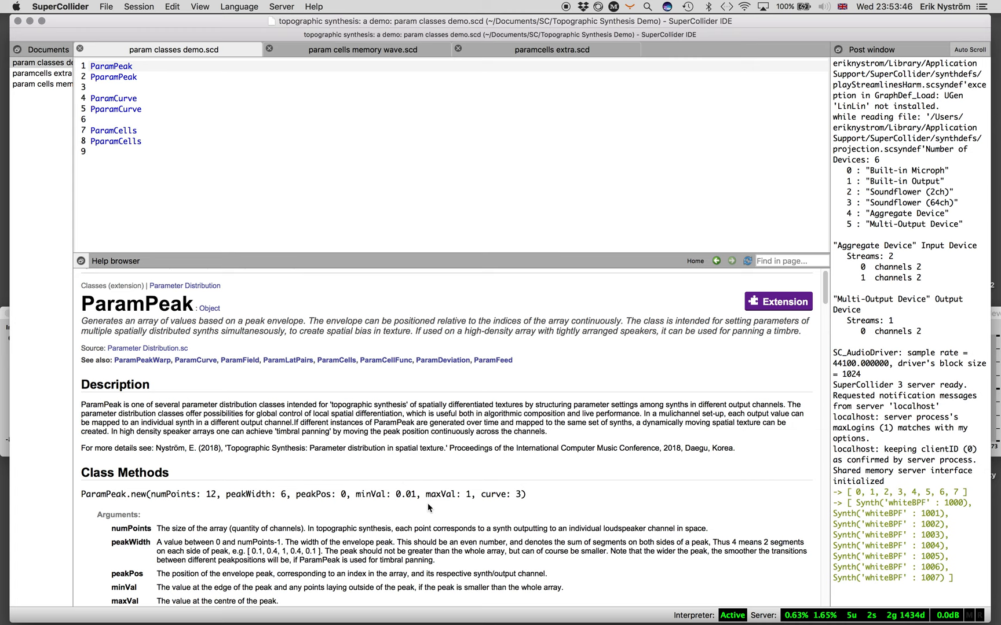
scroll("down", 3)
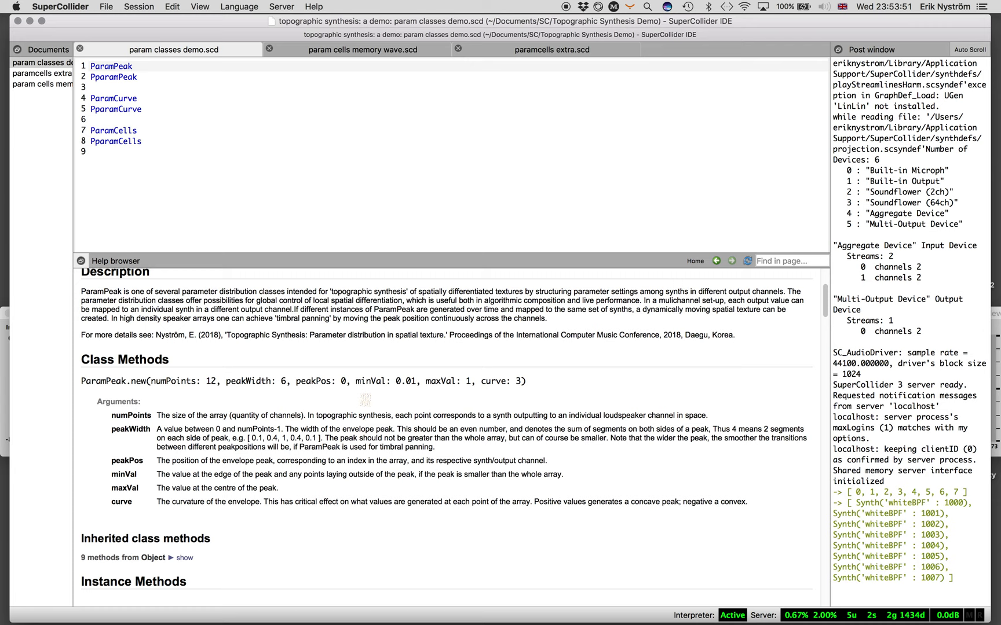
scroll("down", 3)
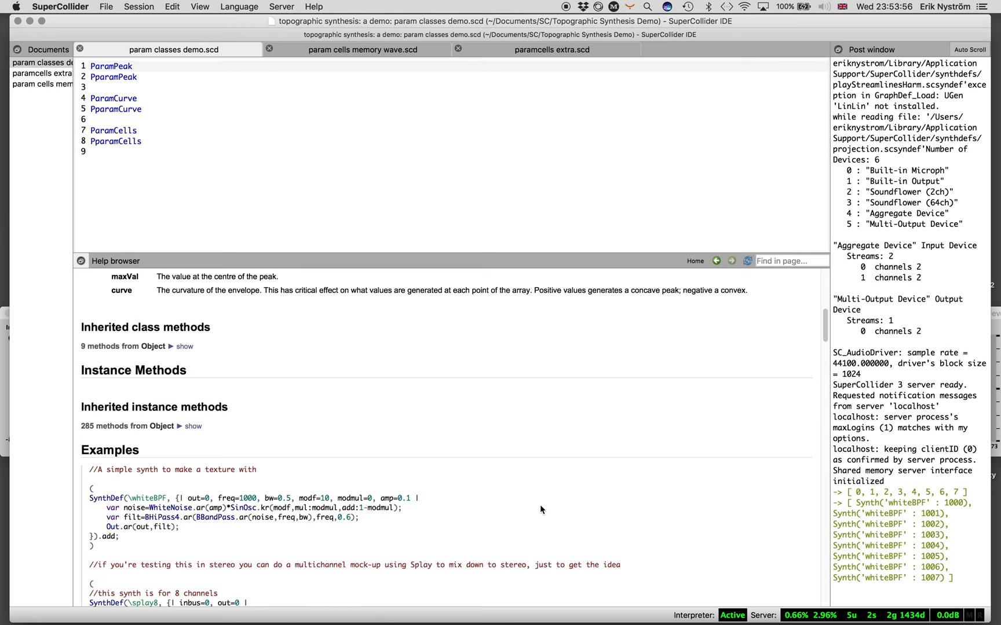
scroll("down", 3)
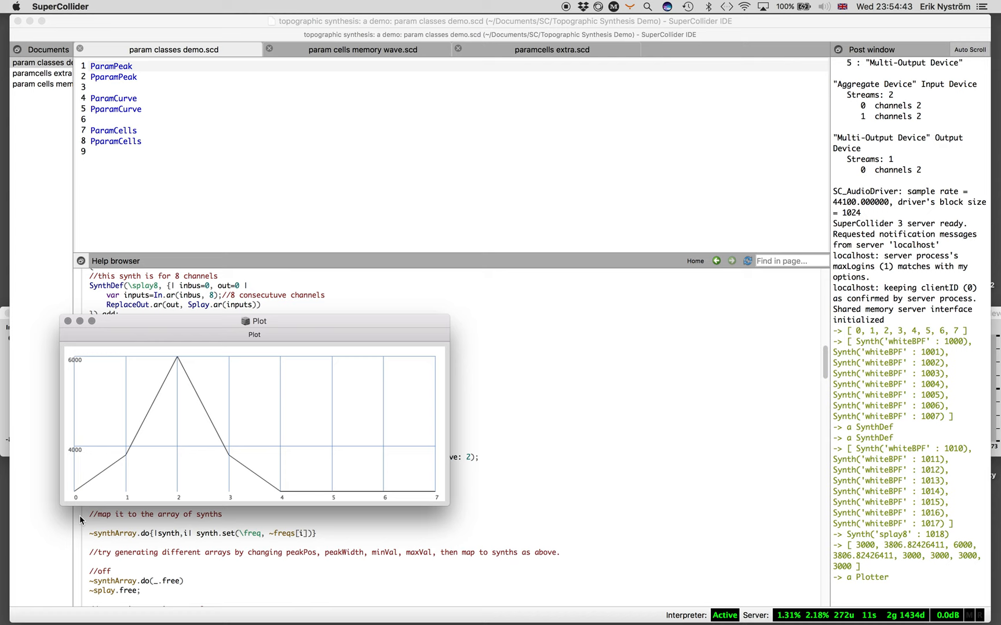
Step: Dismiss the frequency plot and return to the ParamPeak example code
left_click(62, 322)
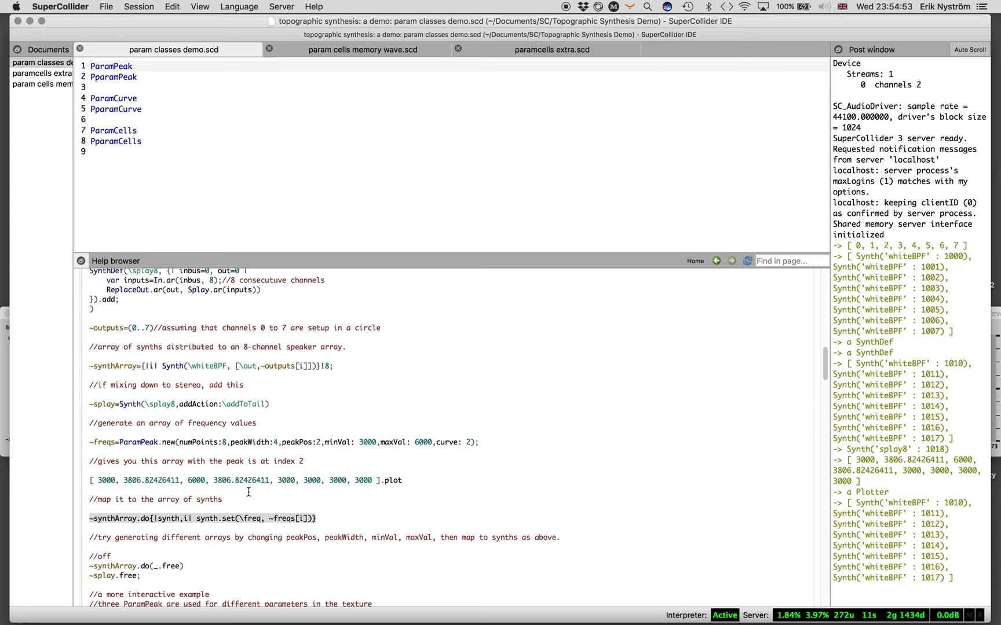
mouse_move(110, 498)
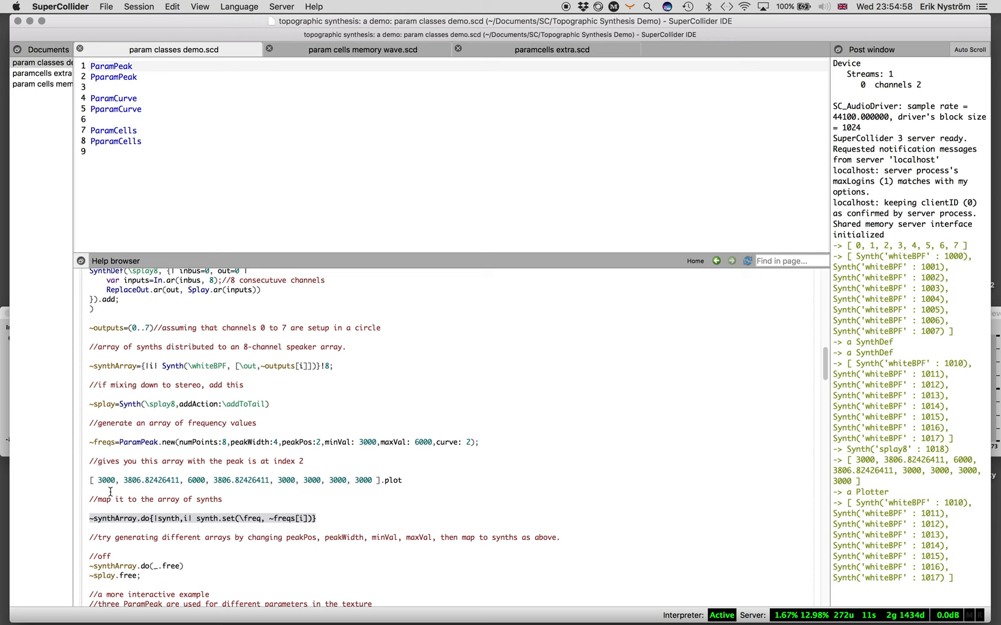
mouse_move(139, 491)
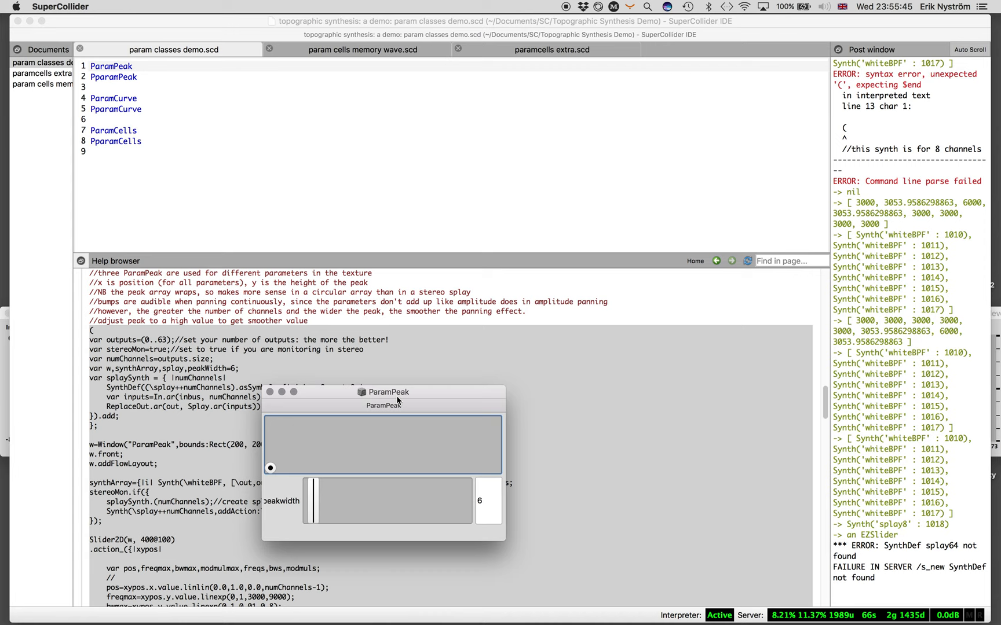
mouse_move(503, 567)
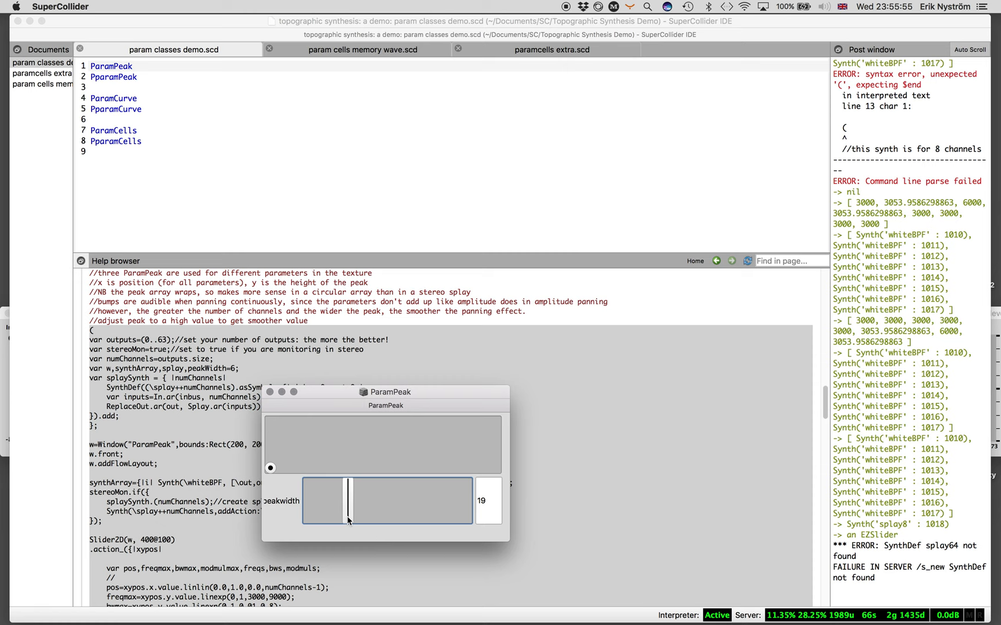
Step: Set the ParamPeak peak width to about 21 and move the peak position to the far left
left_click_drag(270, 468, 346, 468)
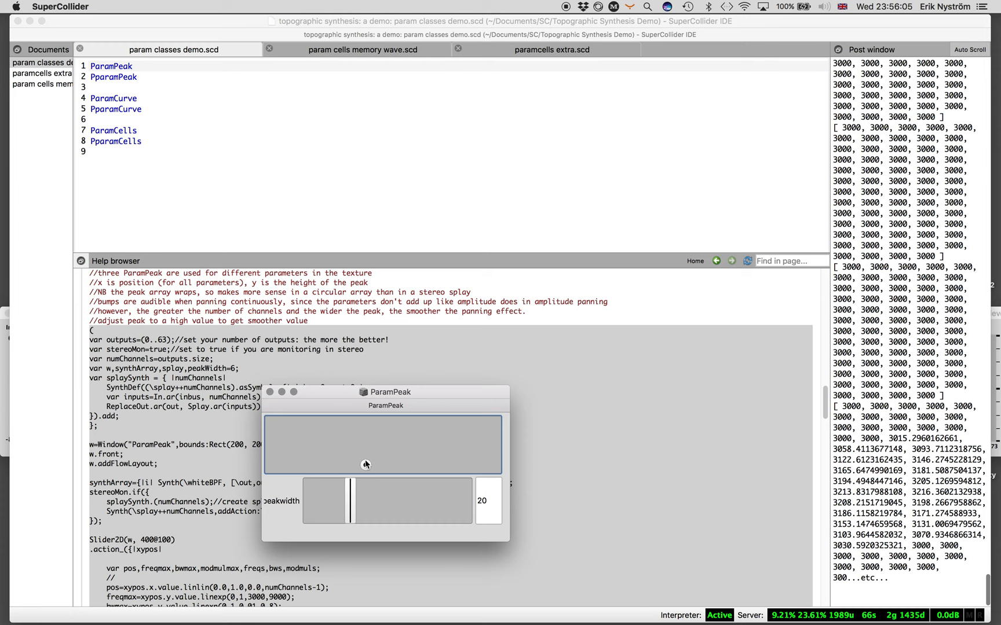
left_click(365, 429)
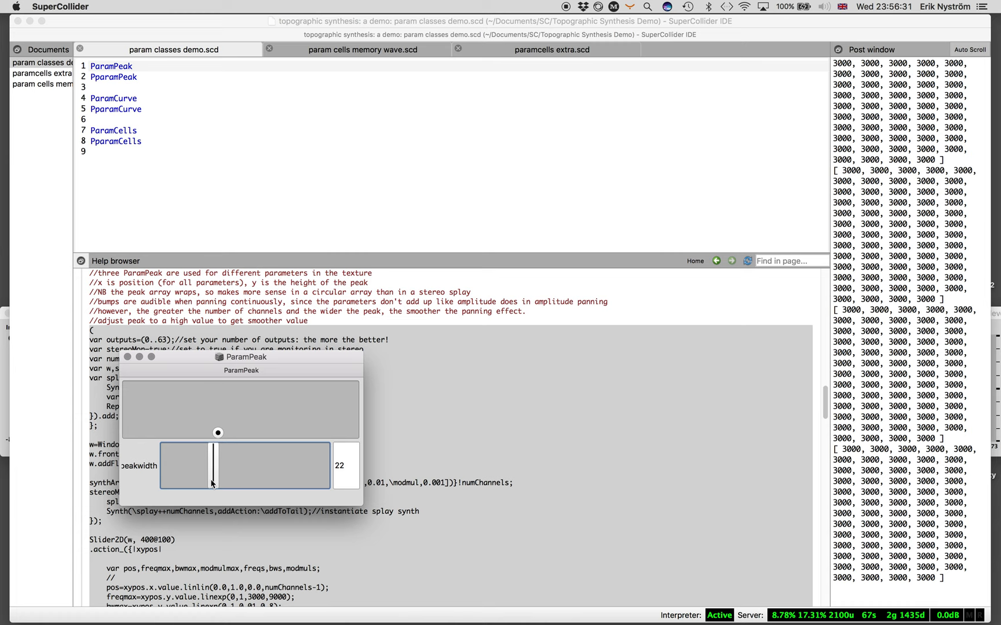
left_click_drag(214, 466, 210, 465)
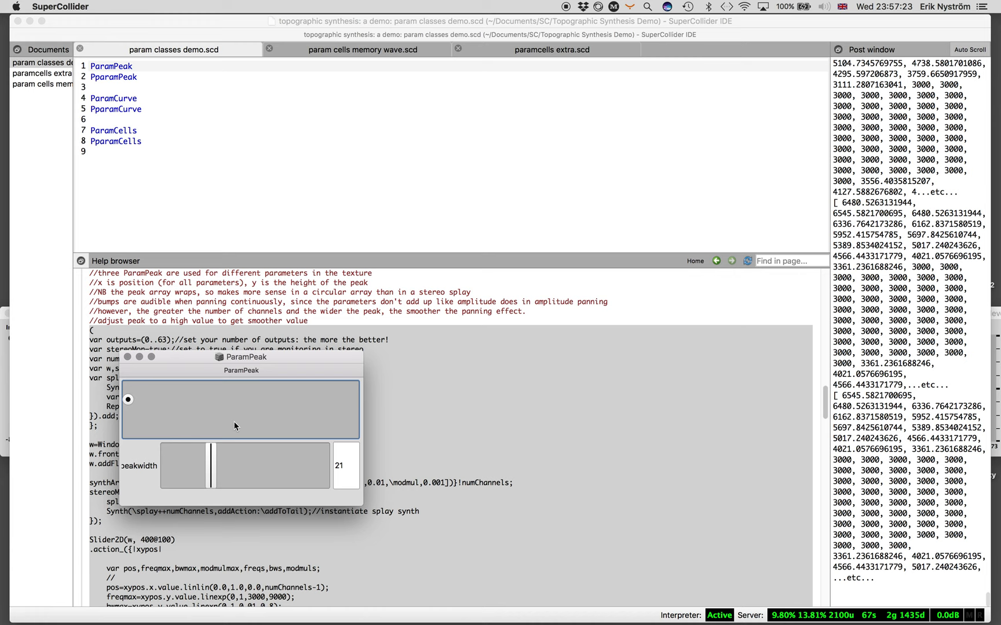
left_click_drag(129, 399, 353, 411)
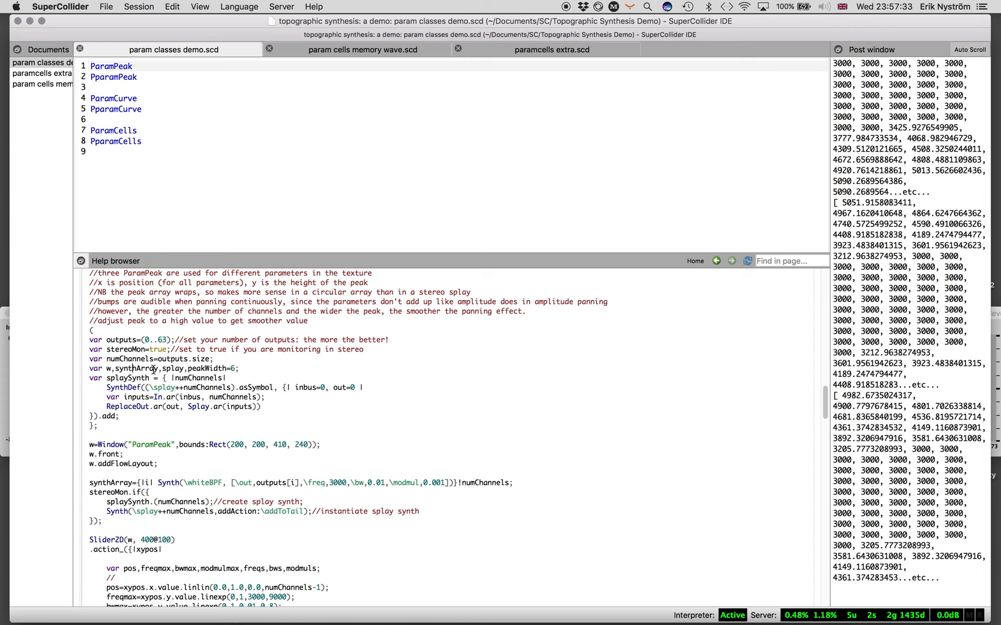
Step: Select the synthArray variable in the help browser example code
double_click(113, 77)
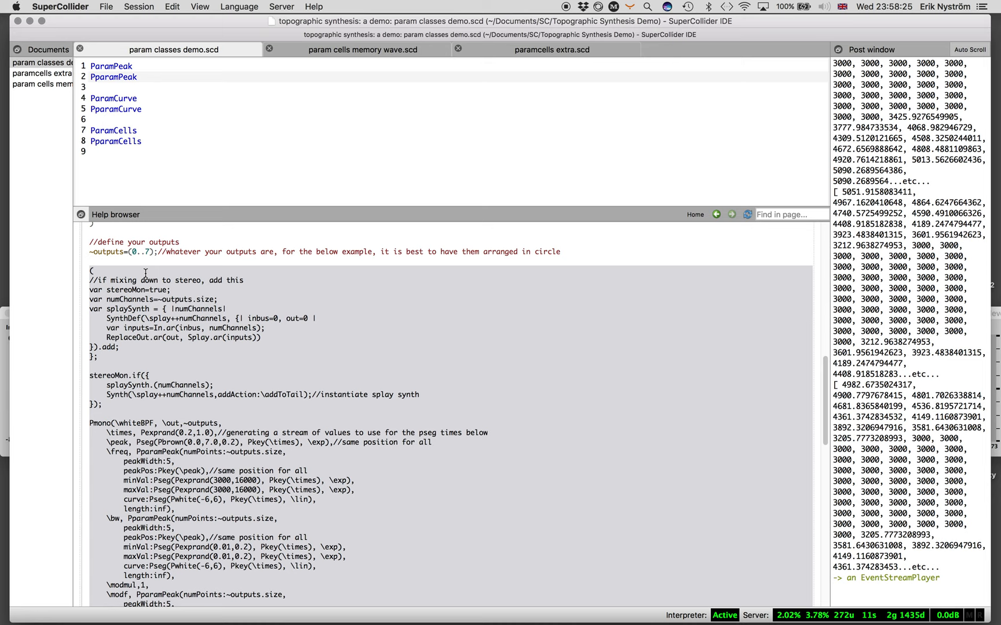
Step: Scroll down to the single-grain SynthDef and splay synth grain example
scroll("down", 3)
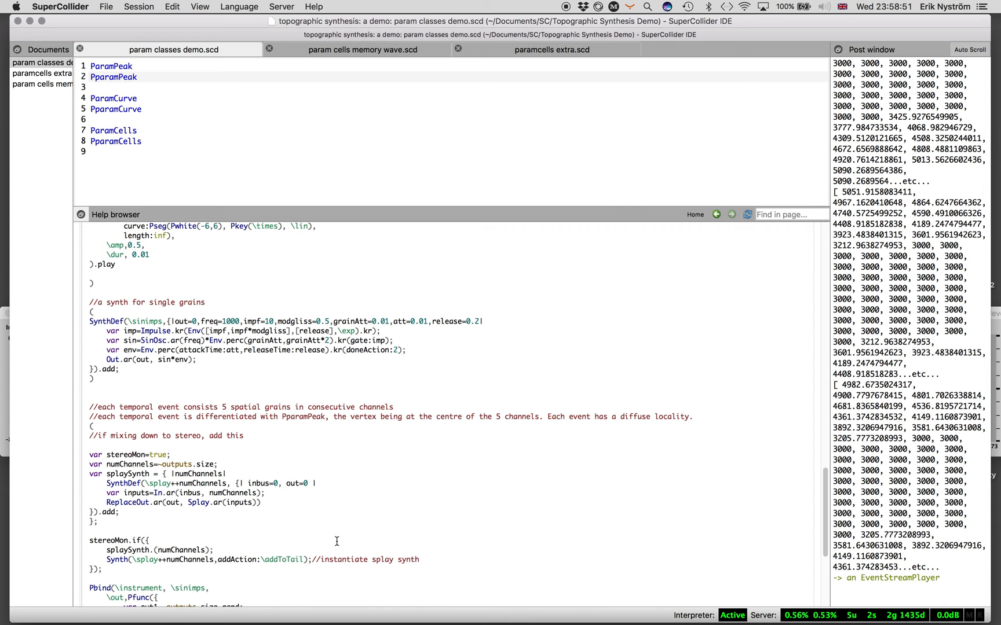
scroll("down", 3)
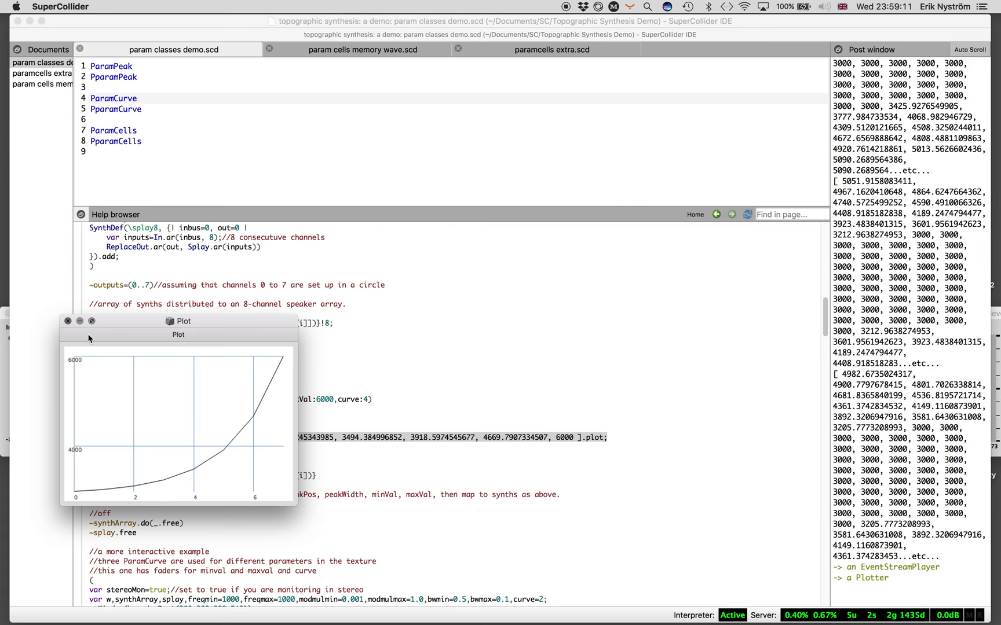
Step: Evaluate the ParamCurve array line to plot its values curving from 3000 to 6000
left_click(67, 321)
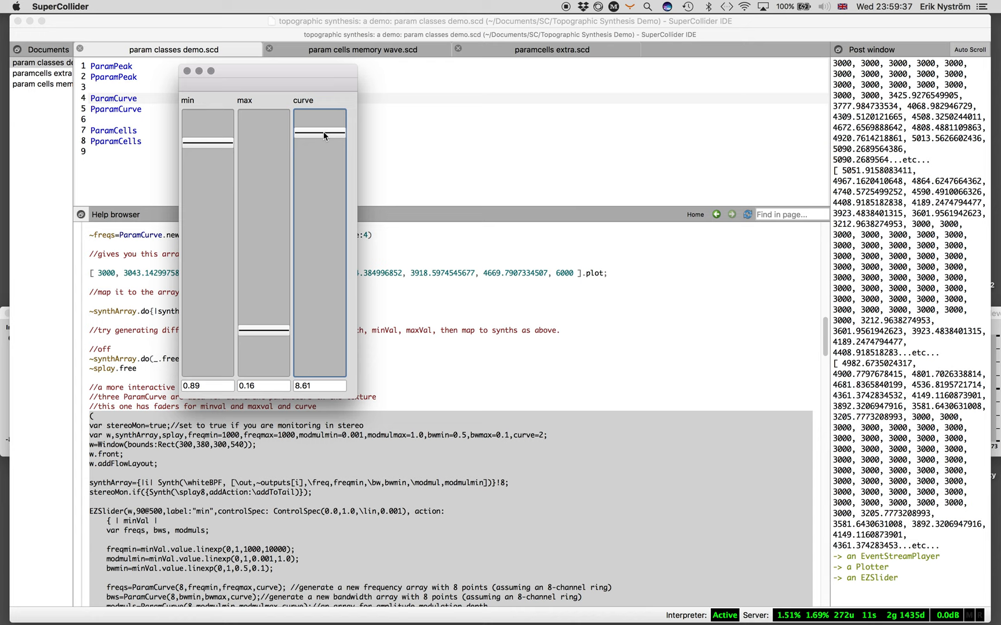
Step: Adjust the curve fader of the running ParamCurve texture to about 8.05
left_click_drag(320, 132, 319, 153)
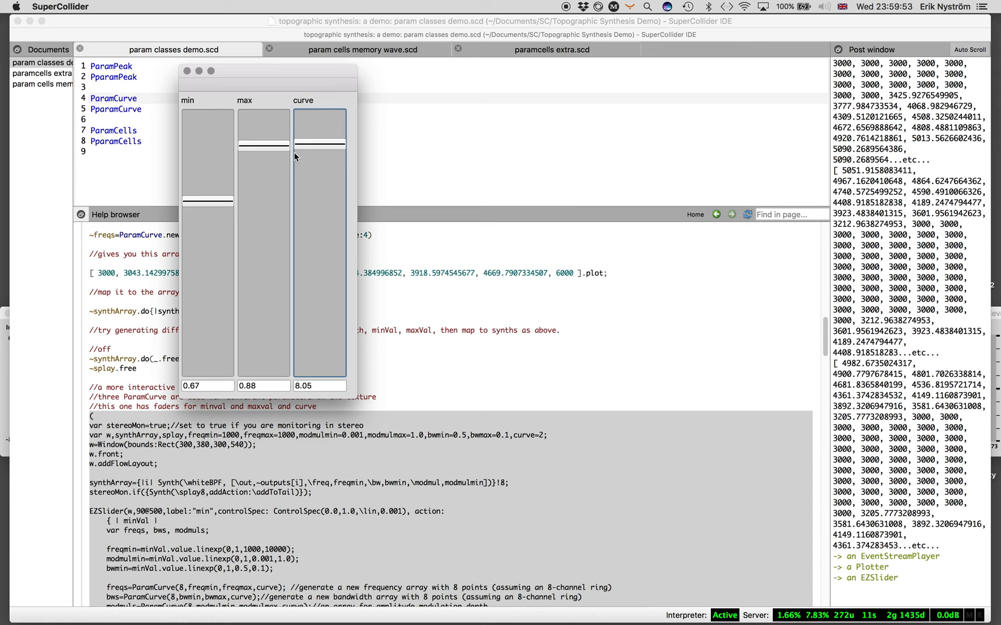
left_click_drag(320, 128, 310, 278)
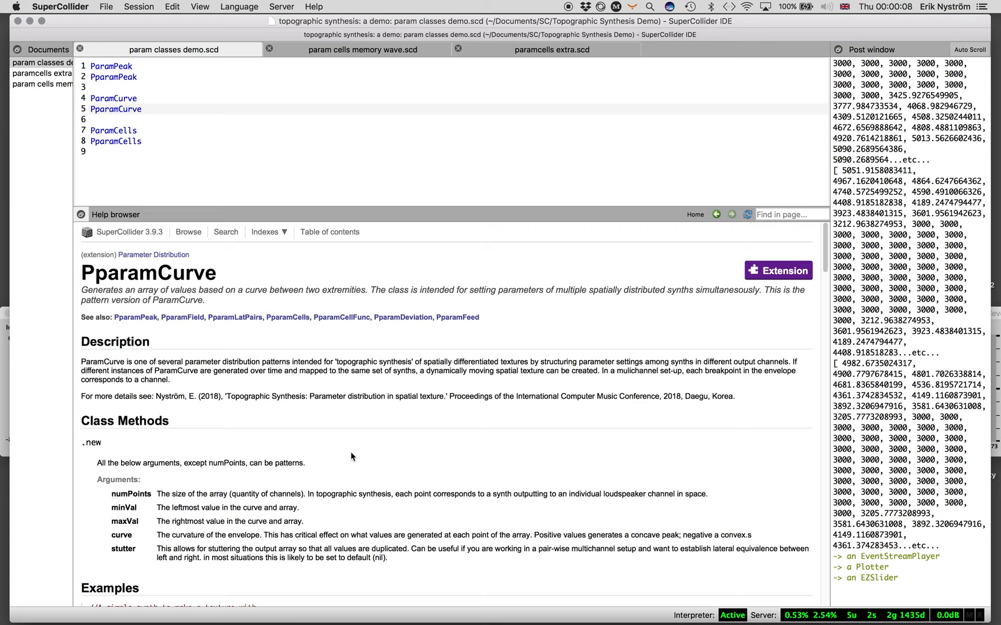
Step: Scroll the PparamCurve help down to the sinFB Pmono texture example
scroll("down", 3)
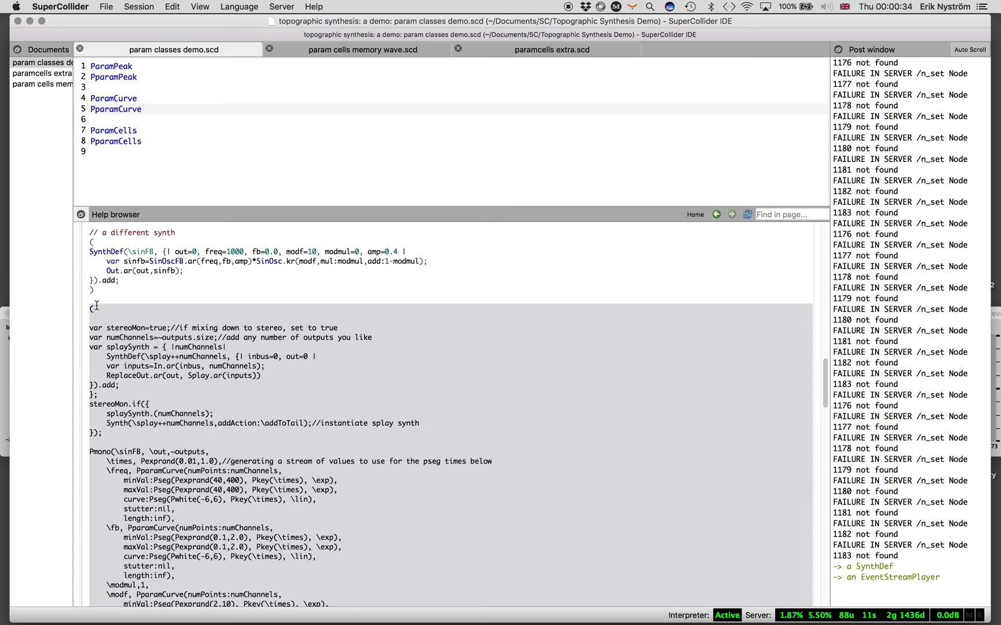
scroll("down", 3)
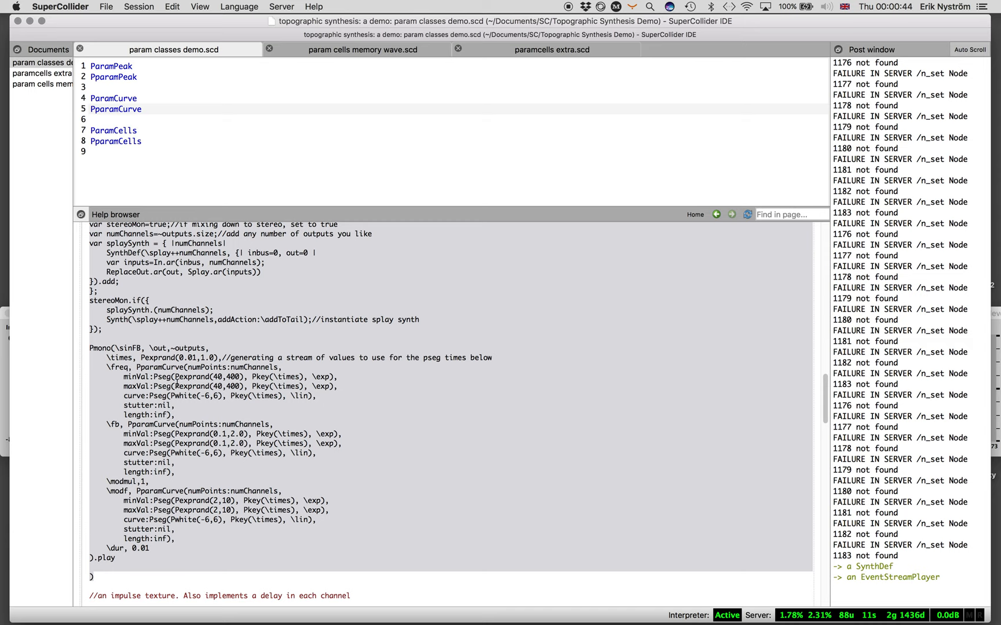
scroll("down", 3)
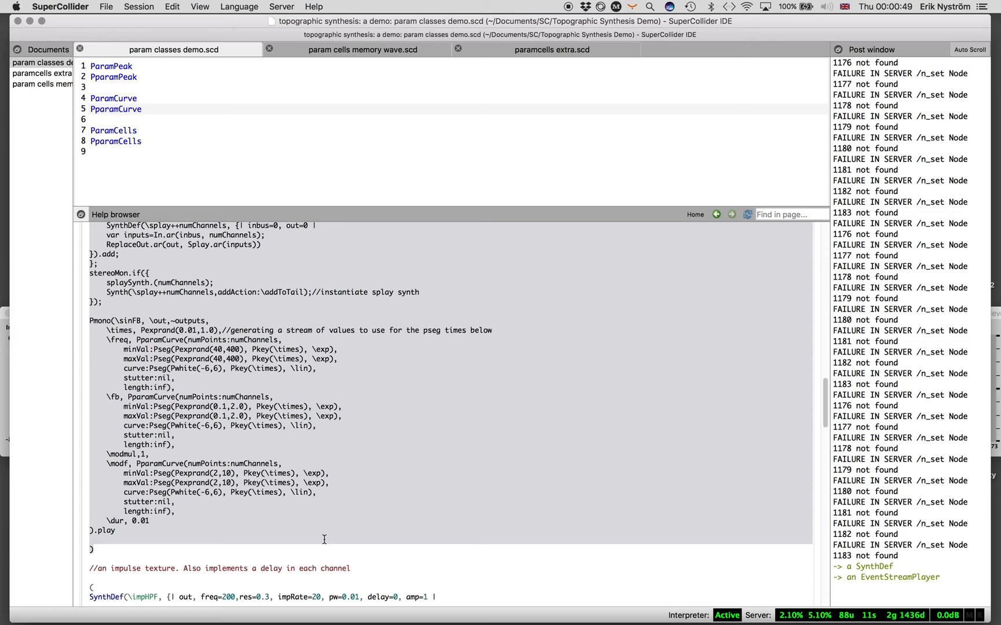
scroll("down", 3)
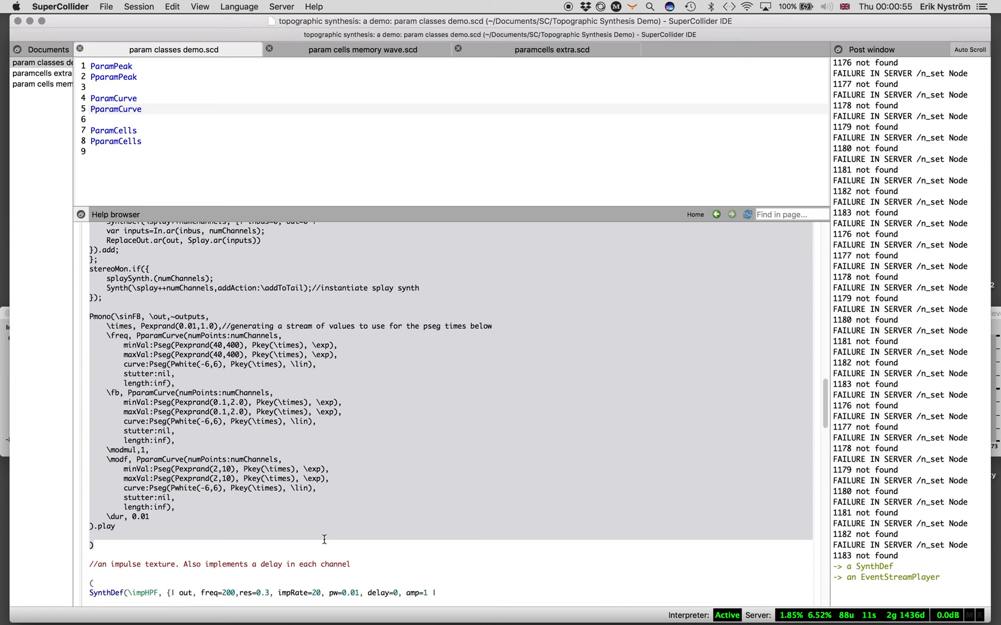
scroll("down", 3)
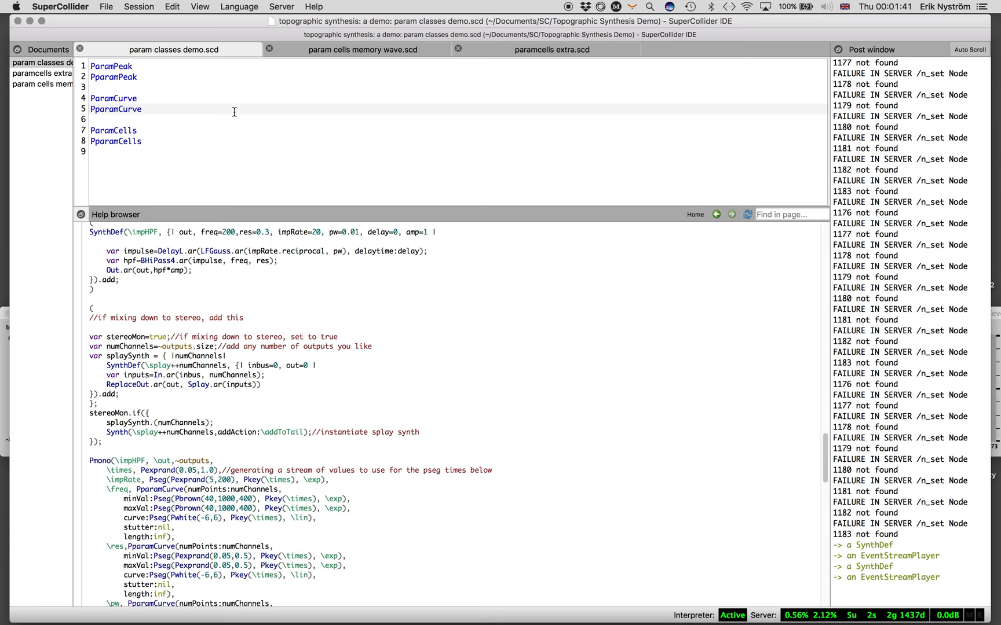
Step: Look up ParamCells help and read through its Class Methods section
double_click(114, 130)
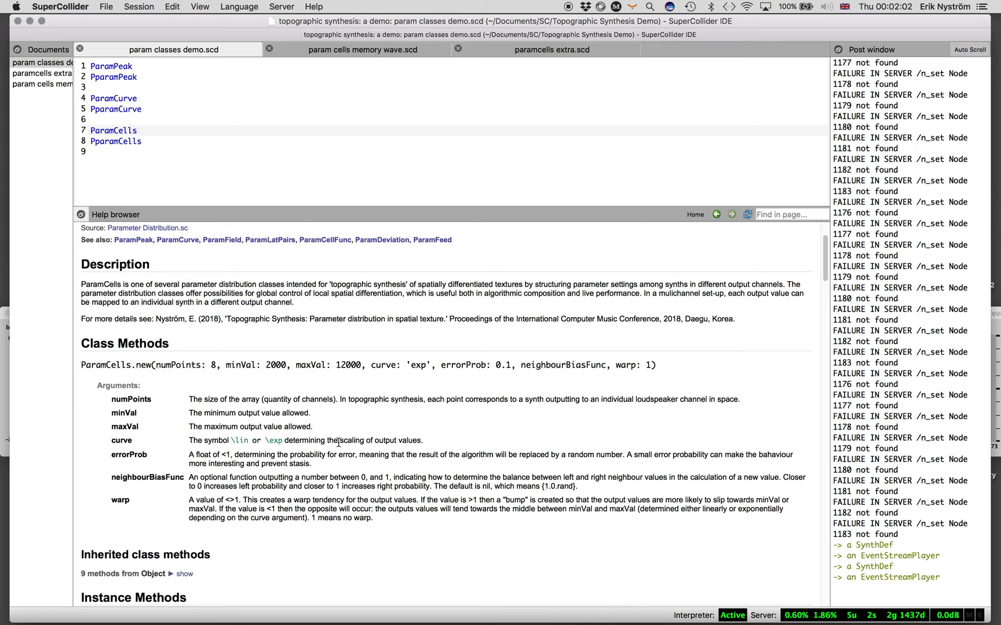
mouse_move(381, 394)
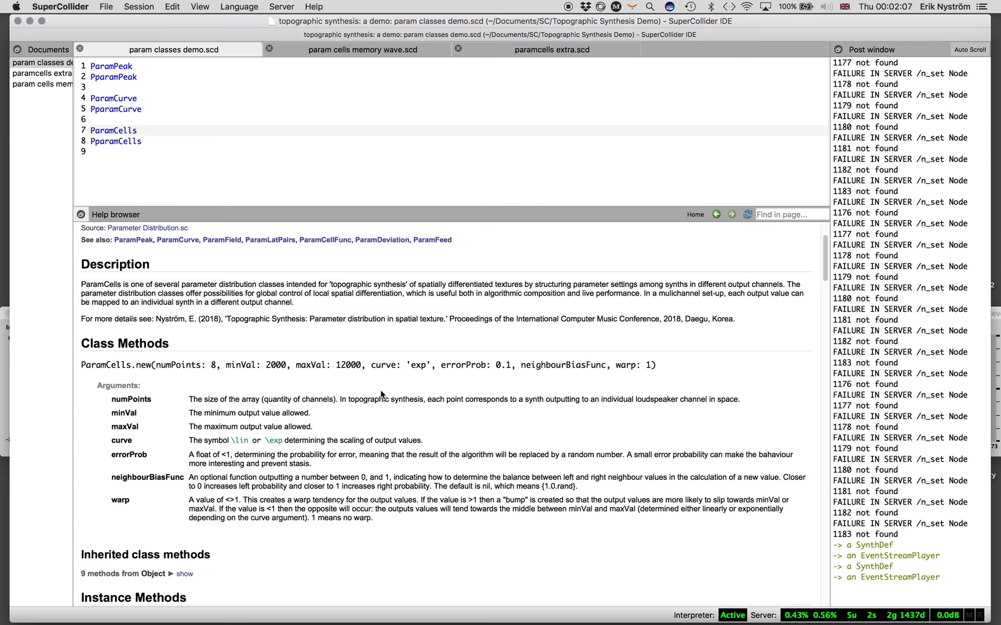
scroll("down", 3)
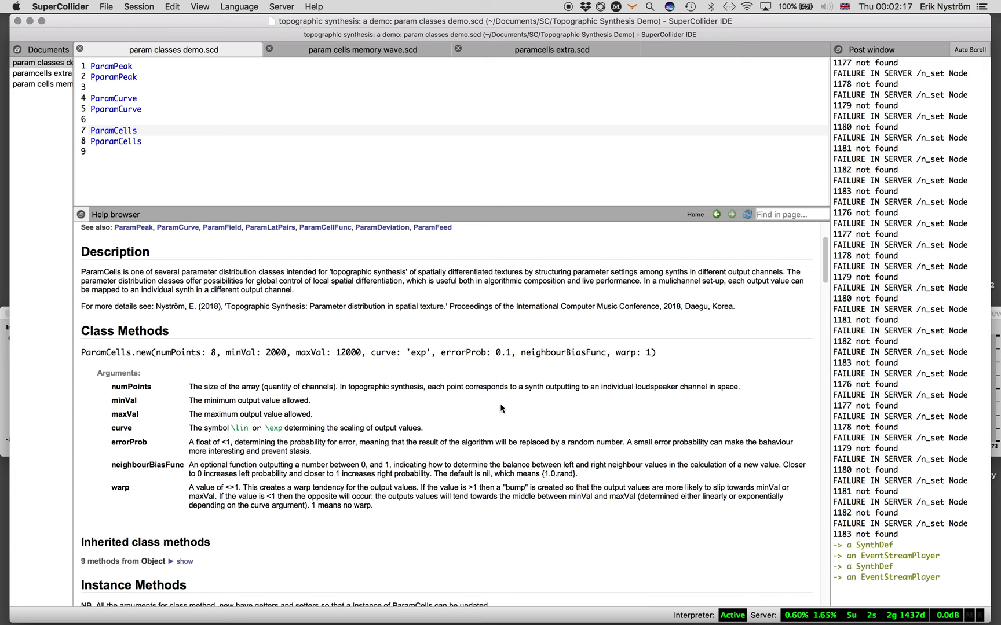
scroll("down", 3)
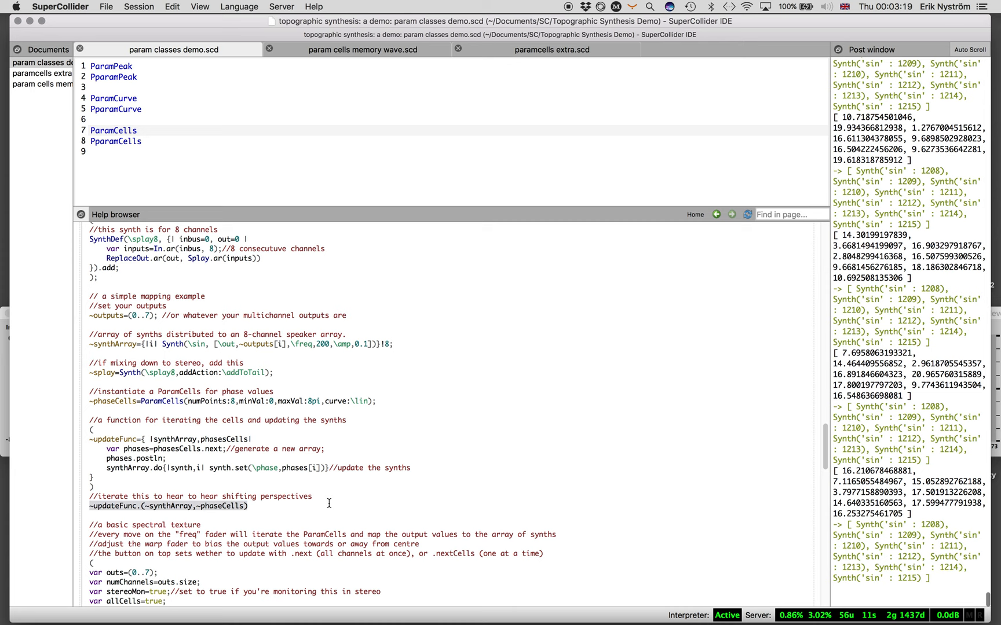
Step: Scroll down to the ParamCells phase examples with the eight sine synths
scroll("down", 3)
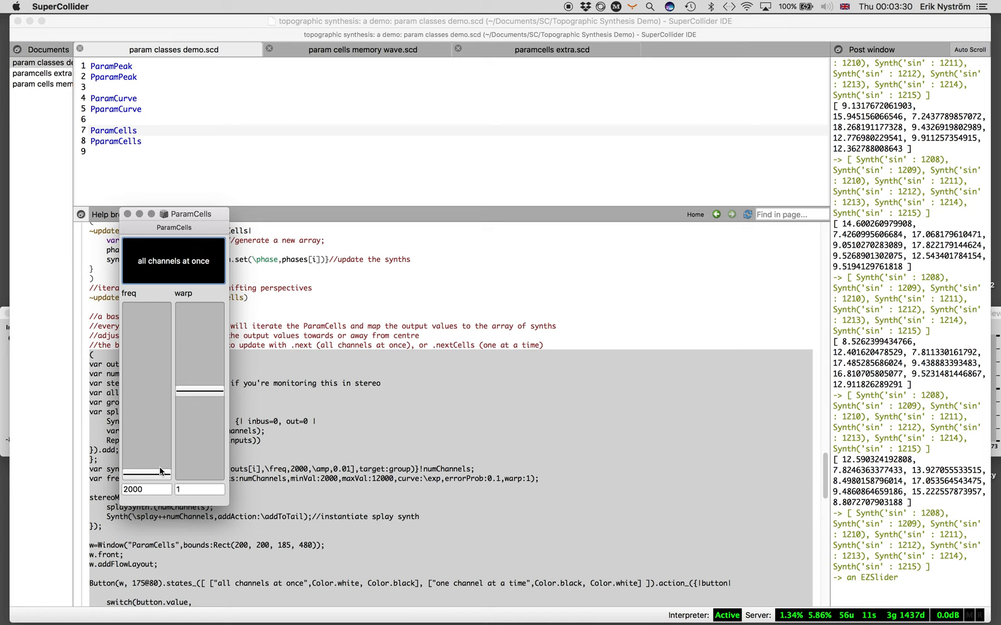
Step: Sweep freq up to about 9410, back near 2000, then up toward 7000 with warp around 0.67
left_click_drag(156, 469, 147, 326)
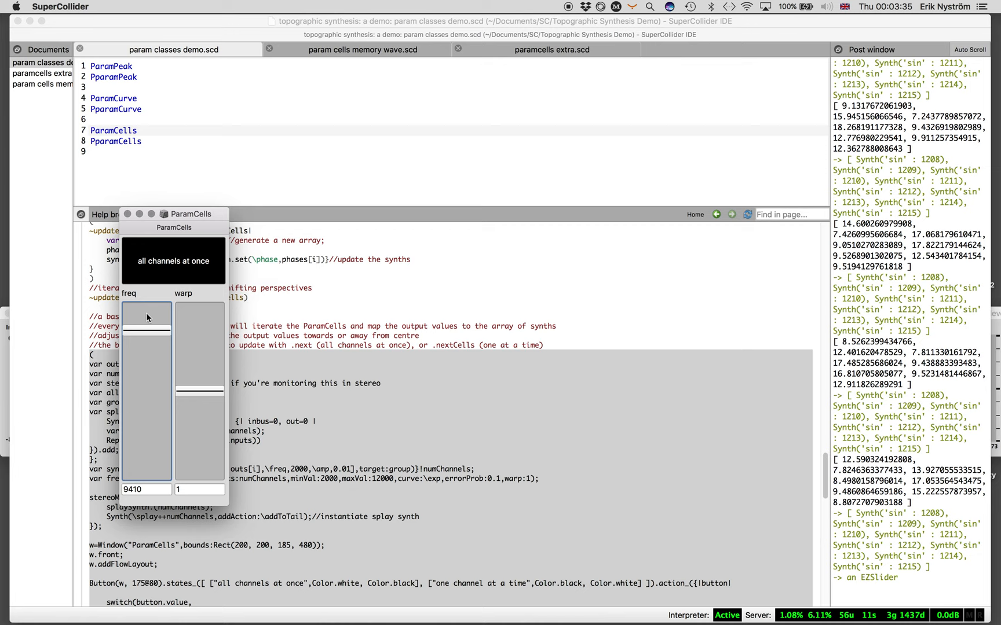
left_click_drag(145, 329, 146, 476)
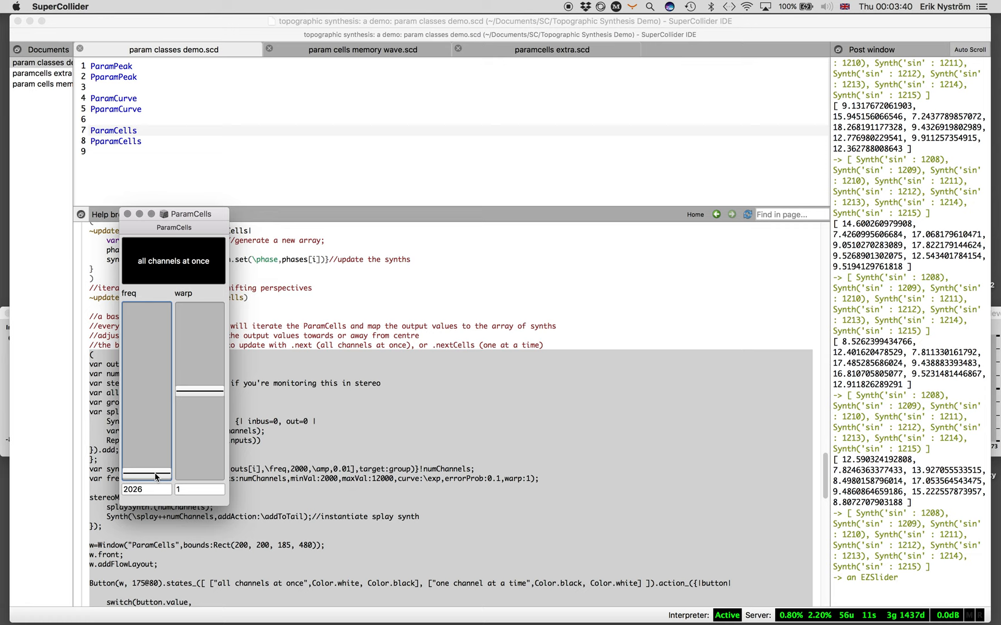
left_click_drag(149, 476, 149, 466)
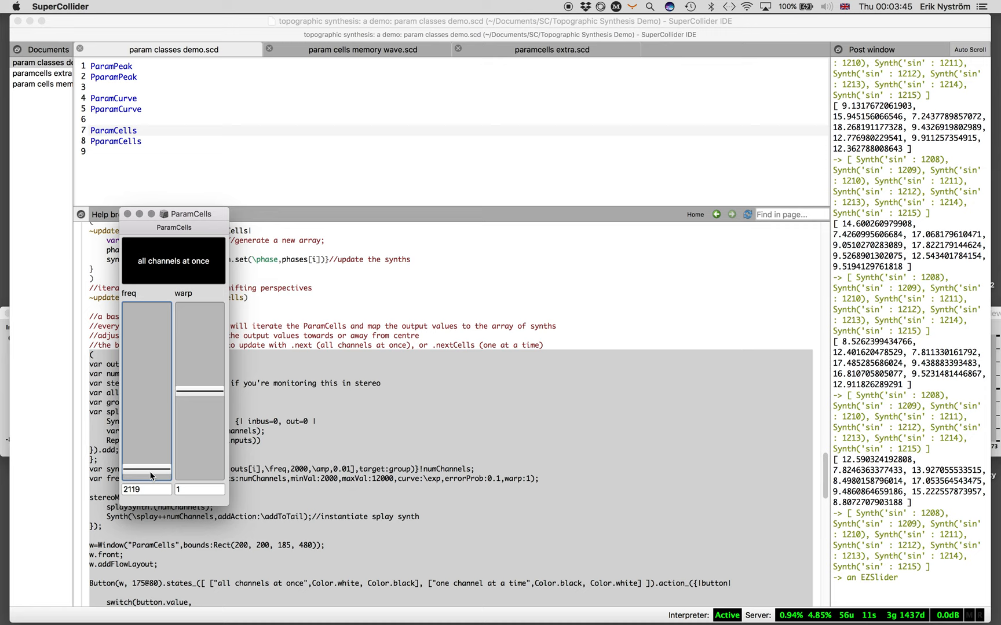
left_click_drag(151, 477, 152, 477)
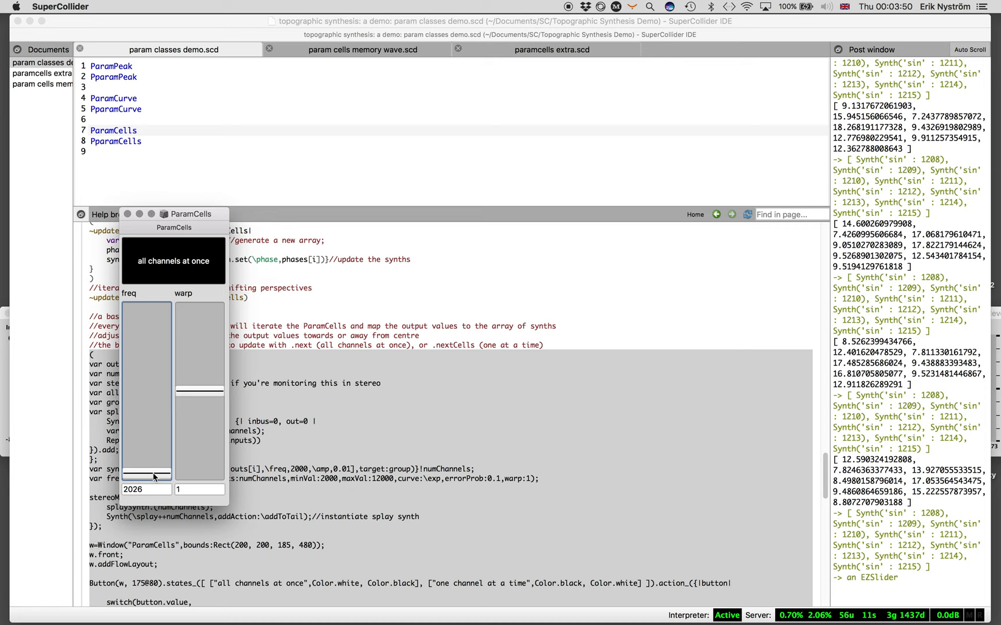
left_click_drag(153, 477, 164, 472)
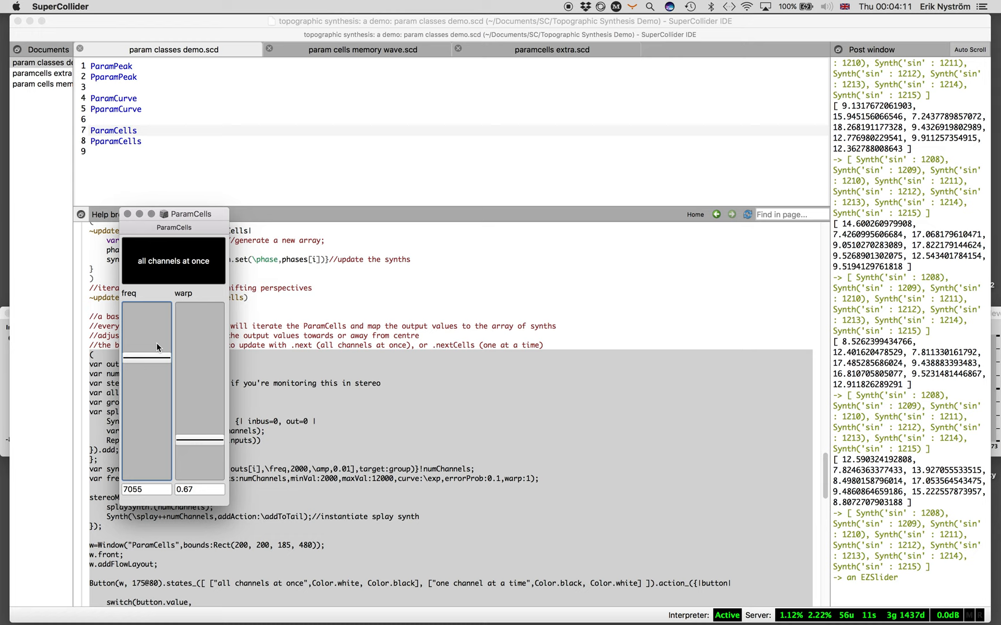
left_click_drag(147, 347, 147, 389)
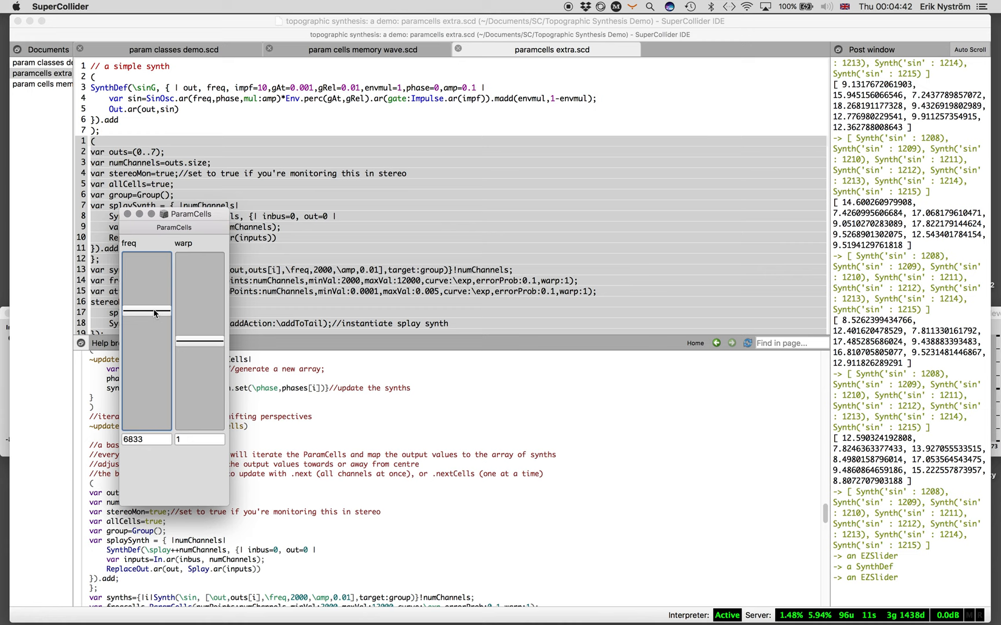
Step: Sweep the sine texture's freq up to about 7474, down to 3600, up to 4100, then to 3512
left_click_drag(154, 314, 152, 304)
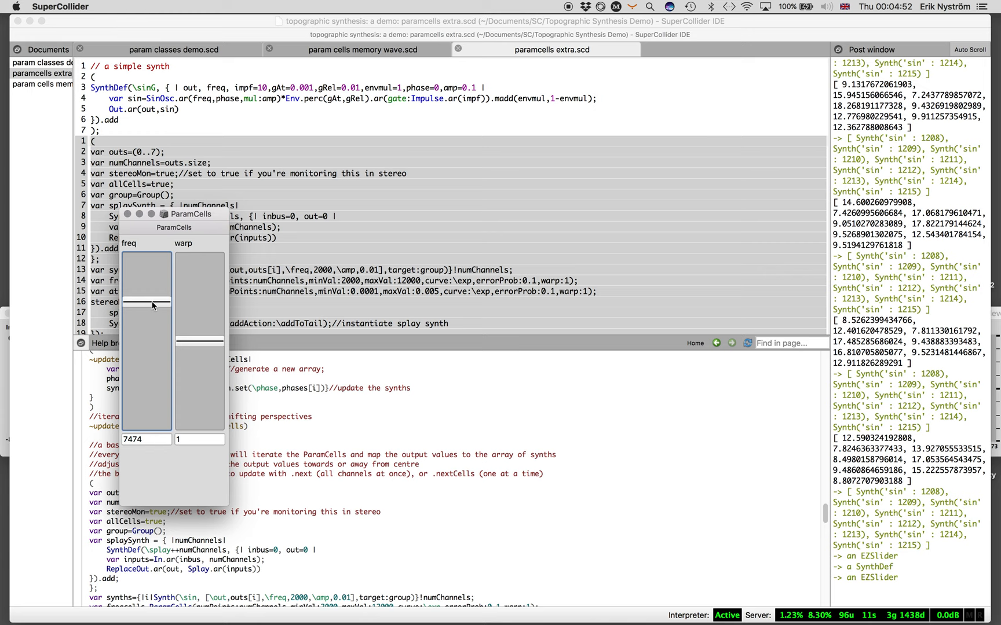
left_click_drag(152, 303, 161, 372)
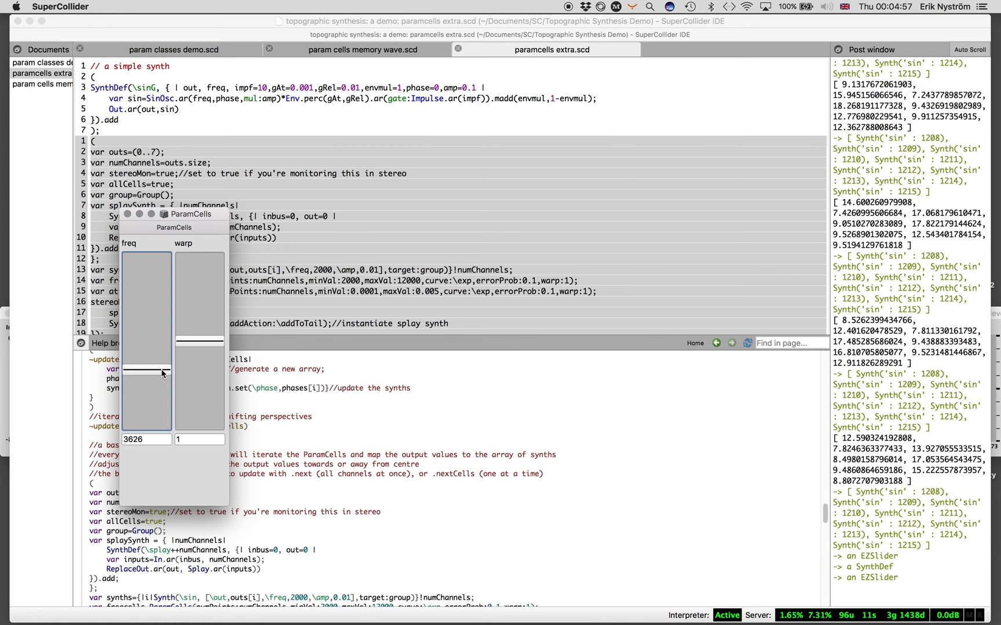
left_click_drag(147, 373, 147, 354)
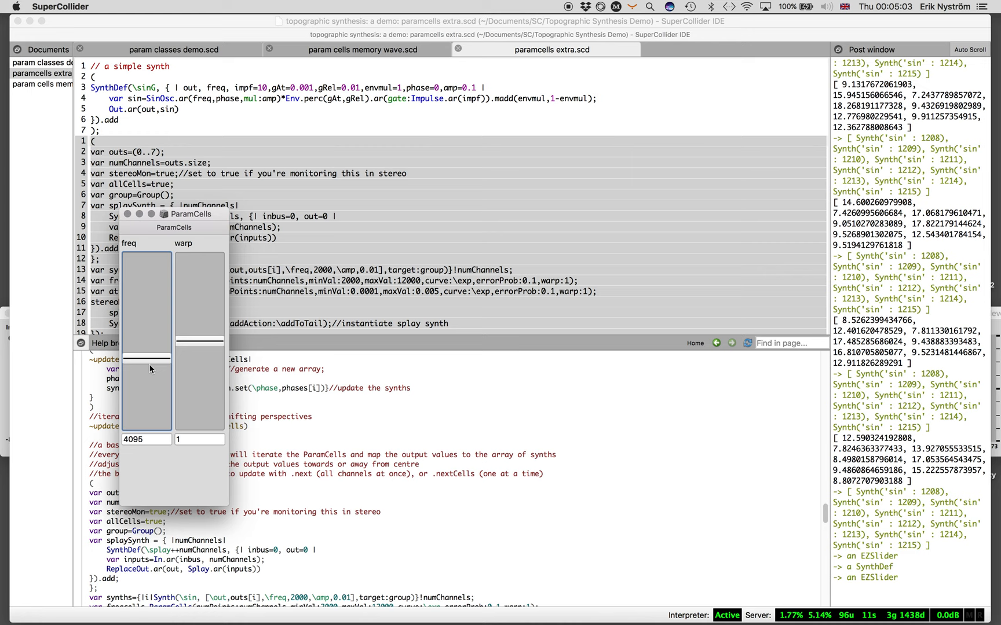
left_click_drag(148, 358, 152, 374)
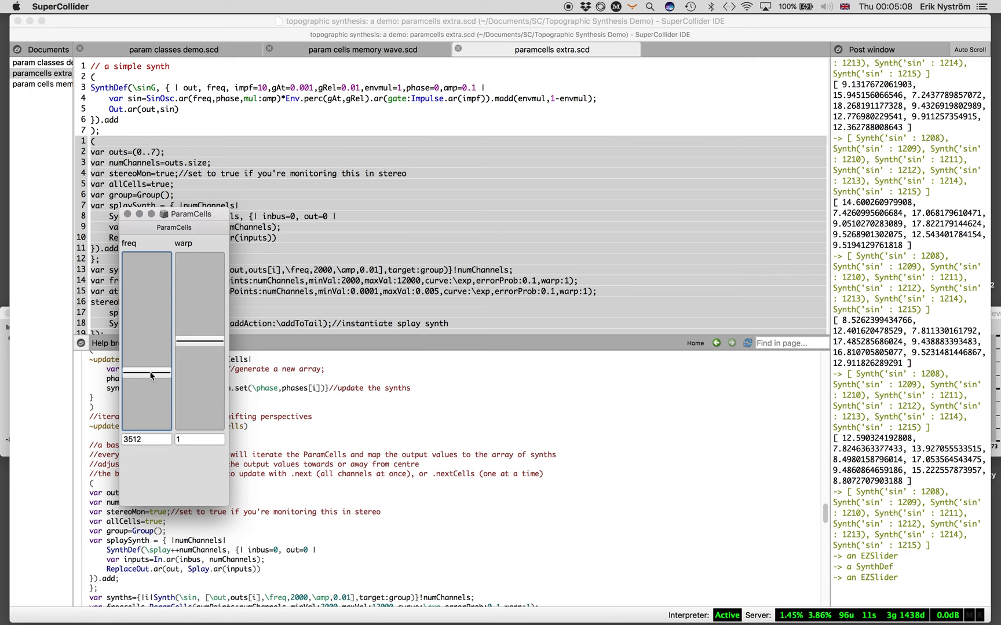
mouse_move(181, 277)
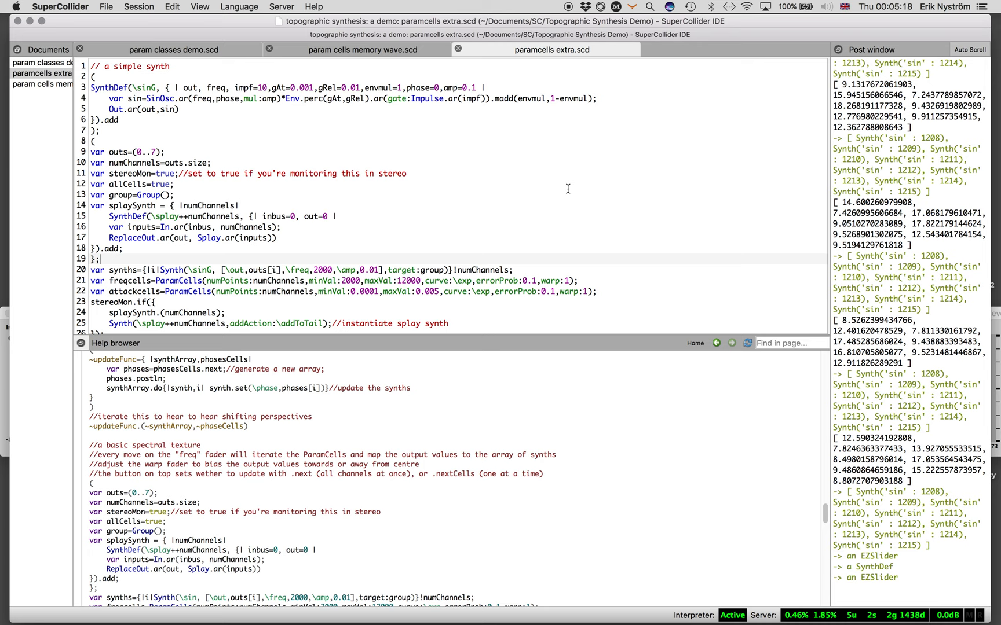
left_click(356, 49)
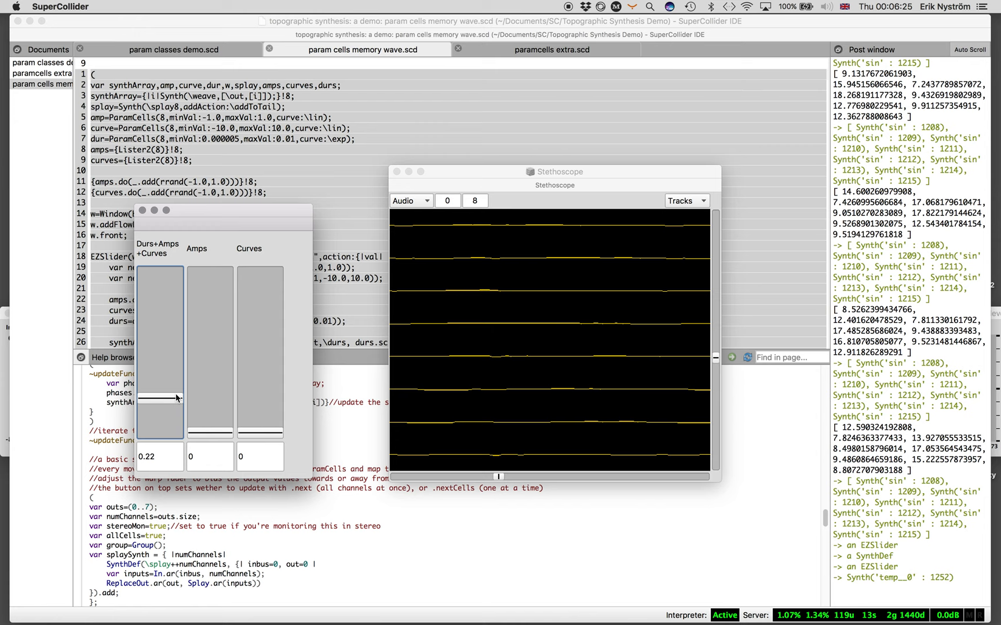
Step: Move durations to 0.76 then 0.56, raise amps to 0.62 and reshape curves toward 0.44
left_click_drag(176, 397, 165, 315)
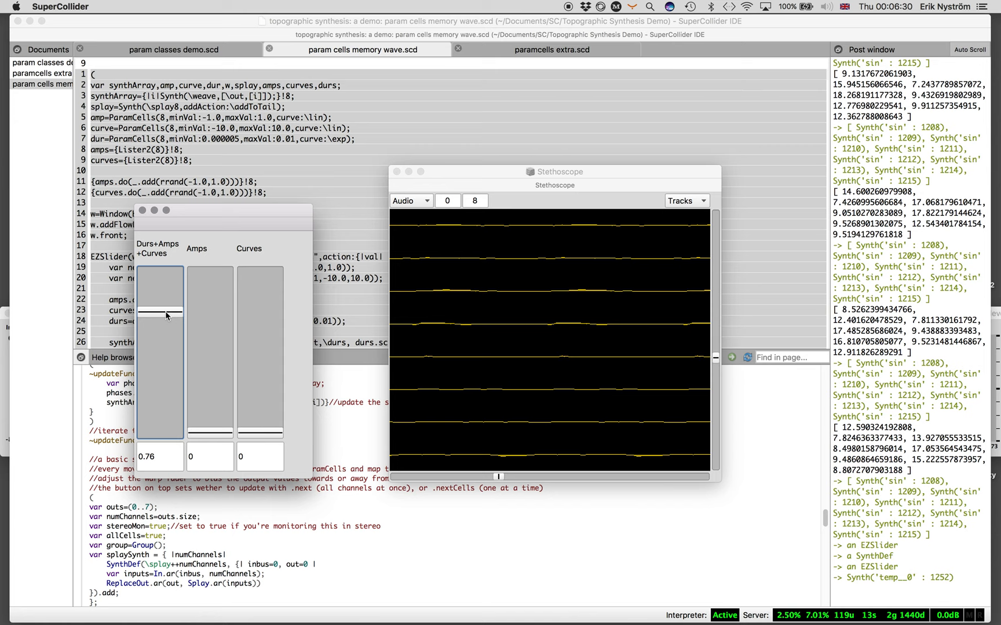
left_click_drag(159, 312, 160, 325)
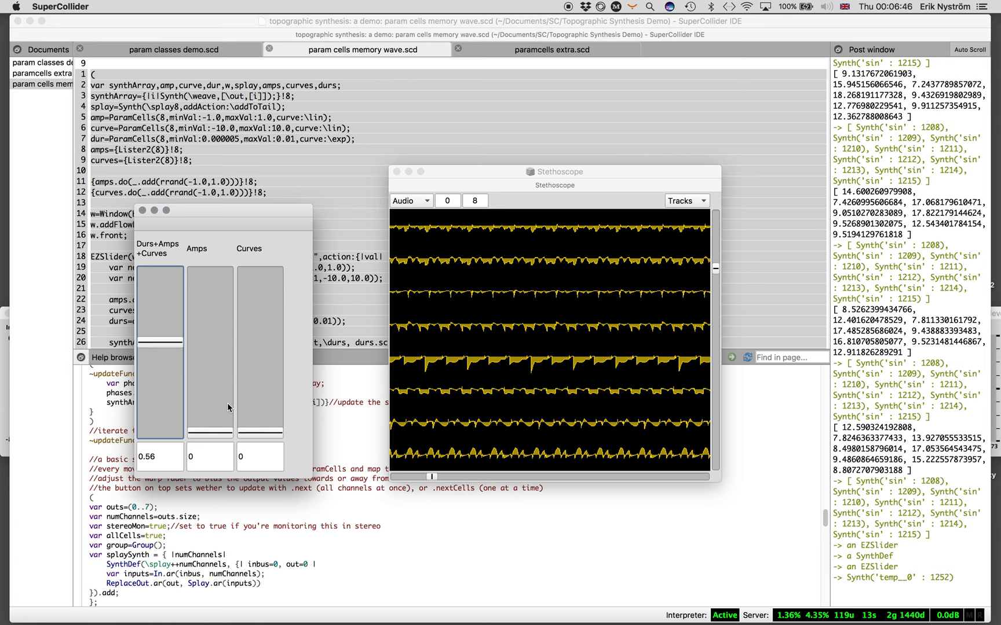
left_click_drag(209, 415, 210, 338)
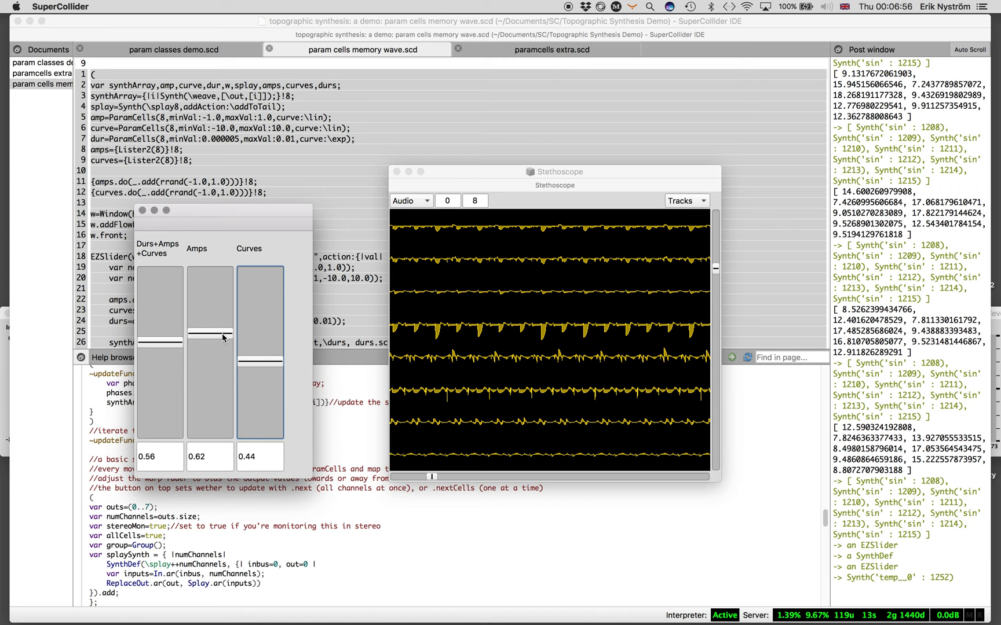
left_click_drag(210, 331, 209, 394)
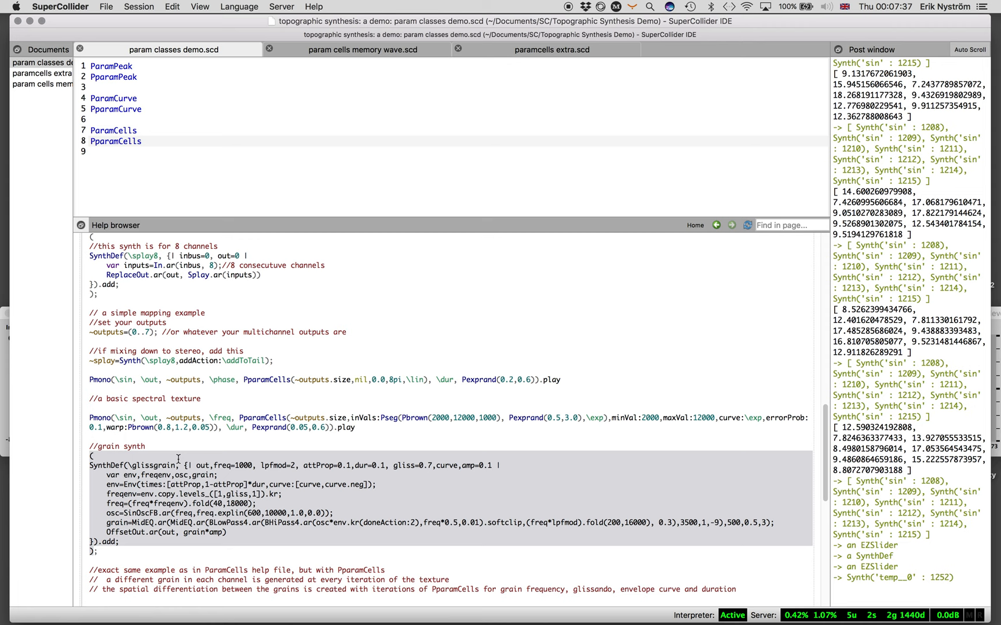
Step: Scroll the PparamCells help page down to the Pbind spatial-grains example
scroll("down", 3)
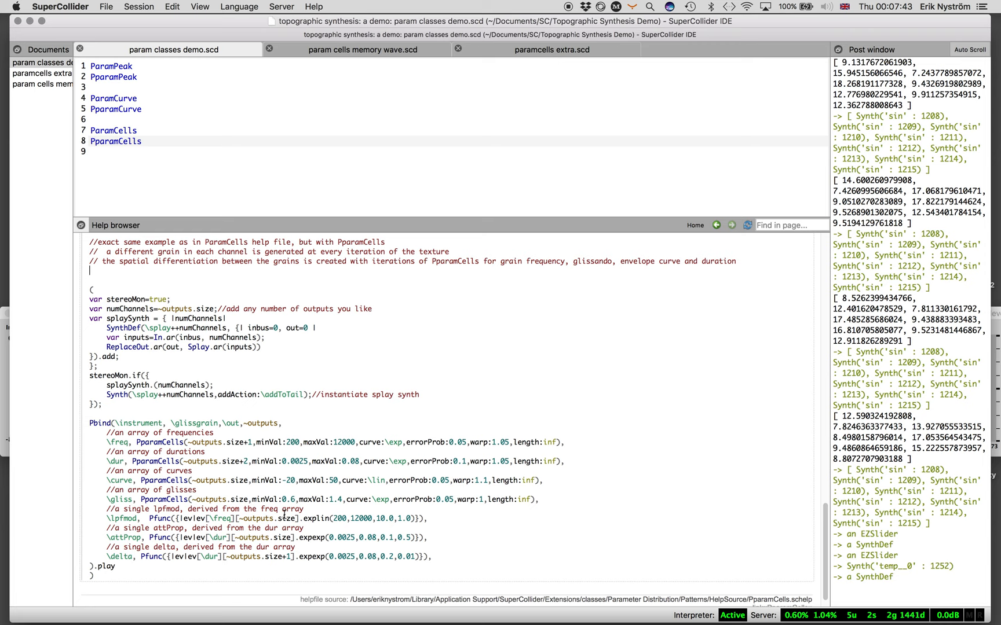